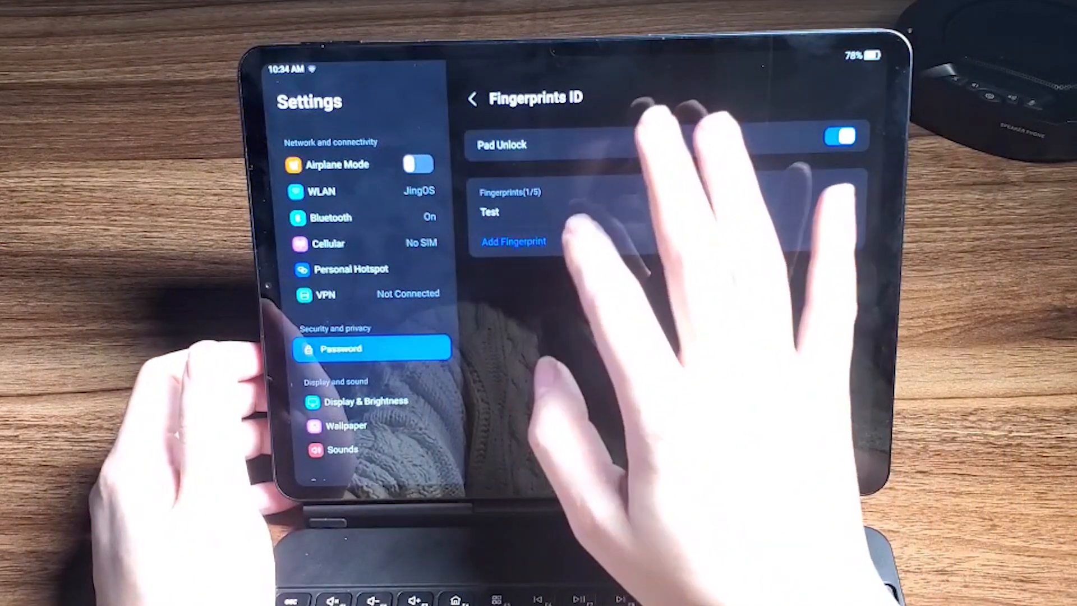
pyautogui.click(513, 242)
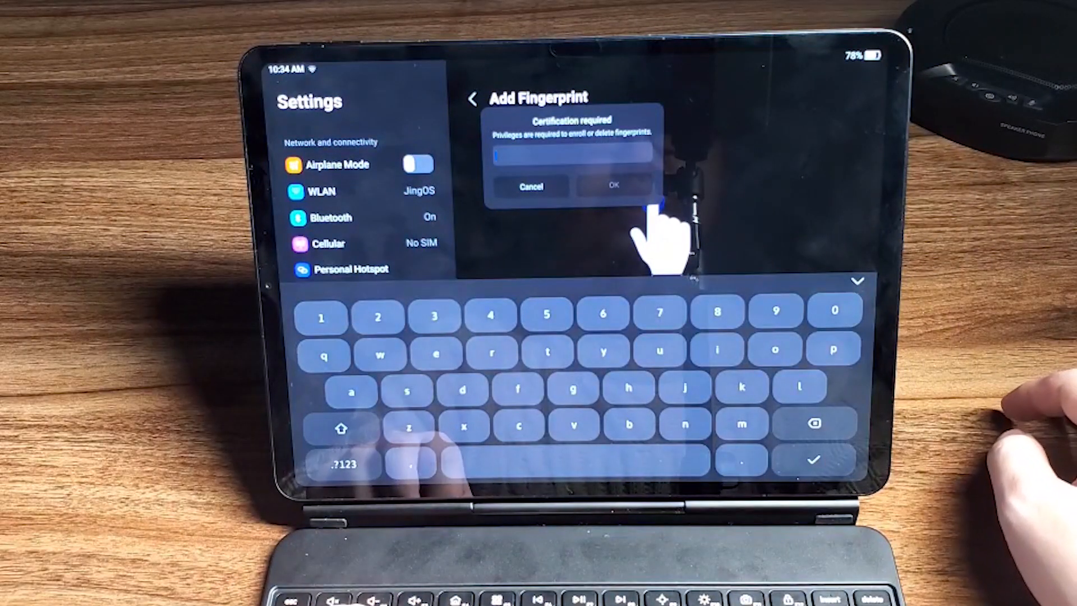
pyautogui.write('3')
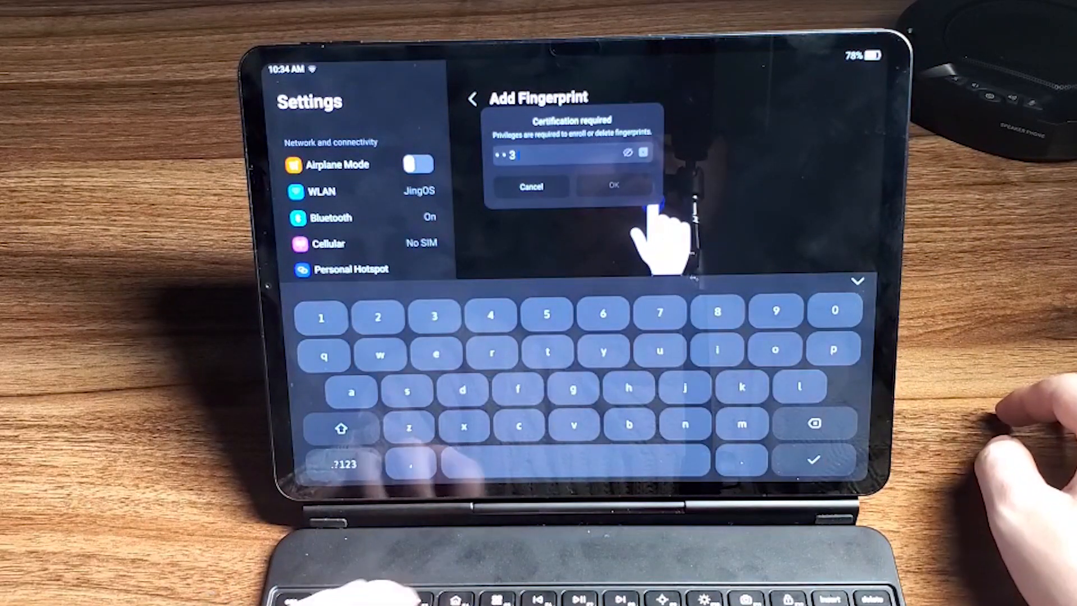
pyautogui.click(614, 187)
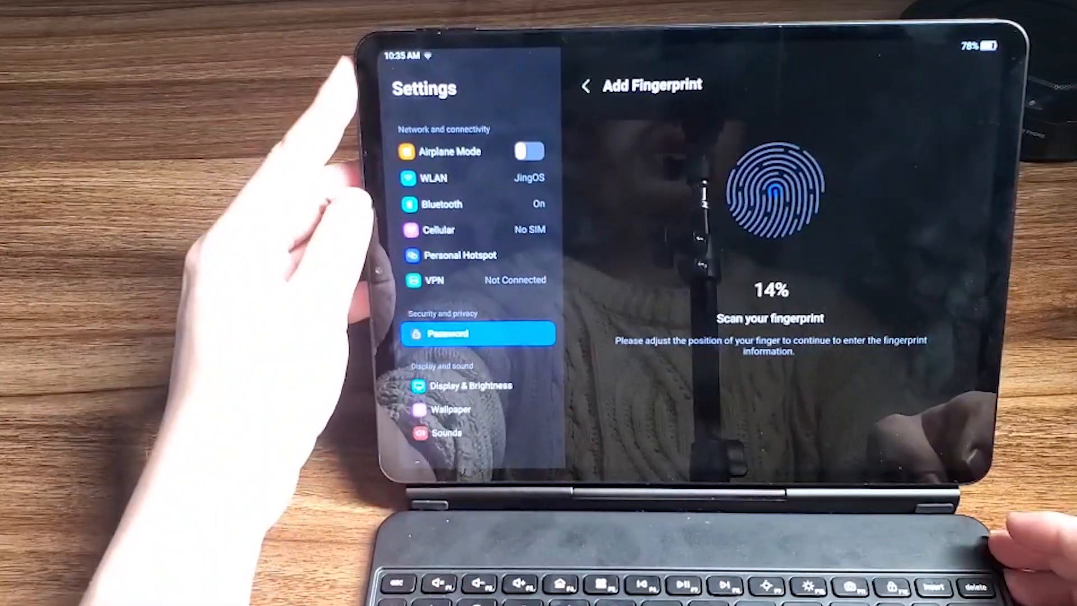
# Leave Settings for the home screen after the fingerprint scan reaches 14%
pyautogui.click(771, 182)
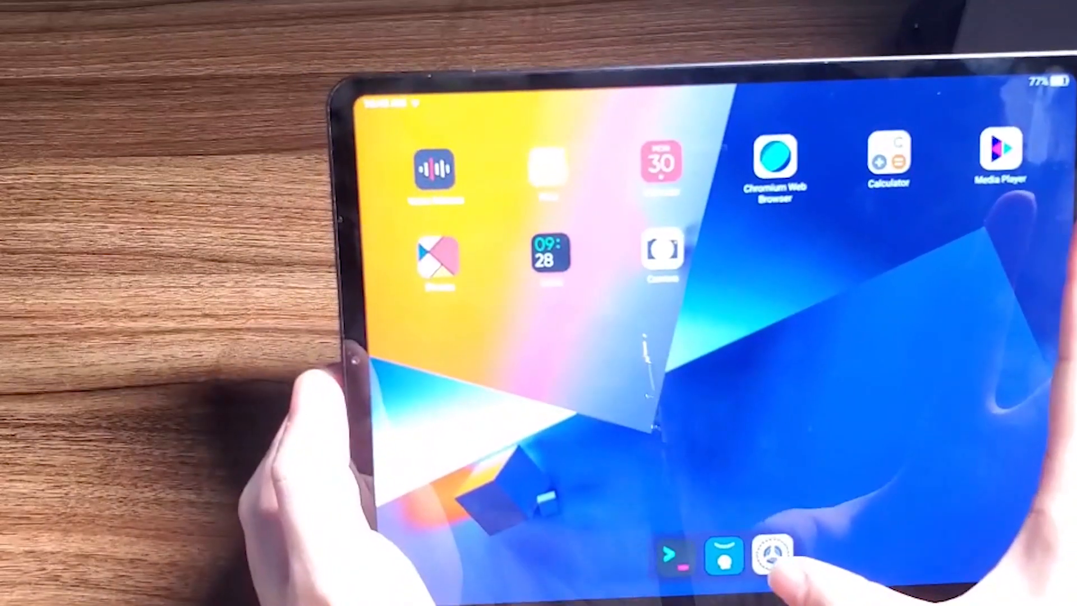
# Launch Settings from the home-screen dock, landing on the WLAN page with JingOS connected
pyautogui.click(772, 555)
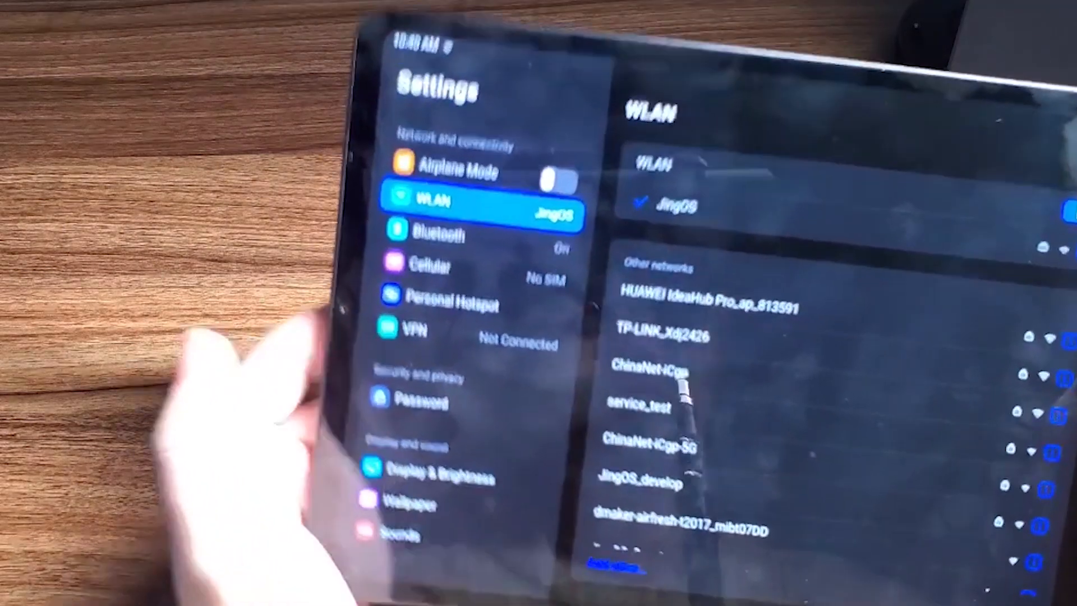